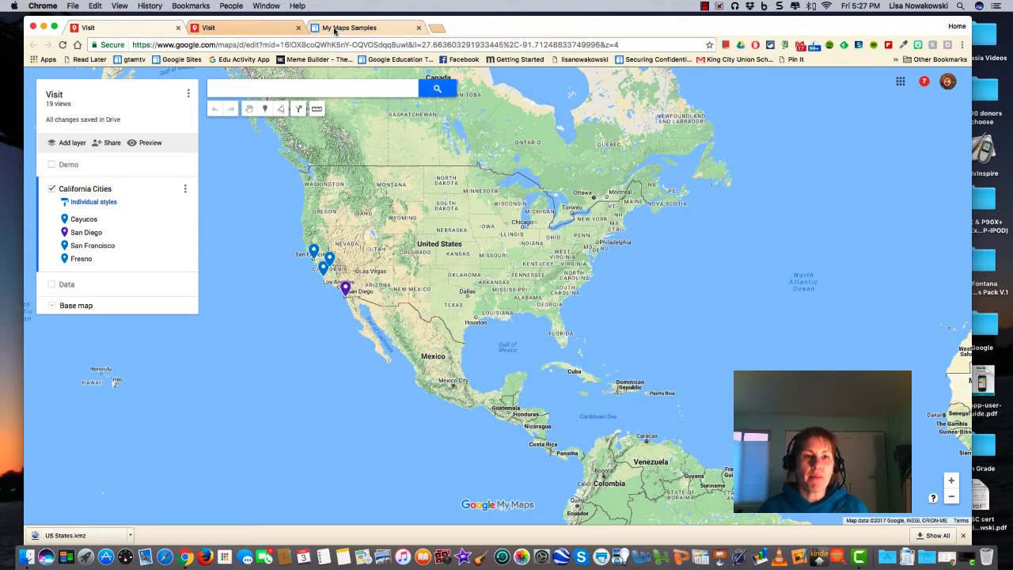
Show the US States sample map with its KML Download link on the My Maps Samples site.
left_click(350, 28)
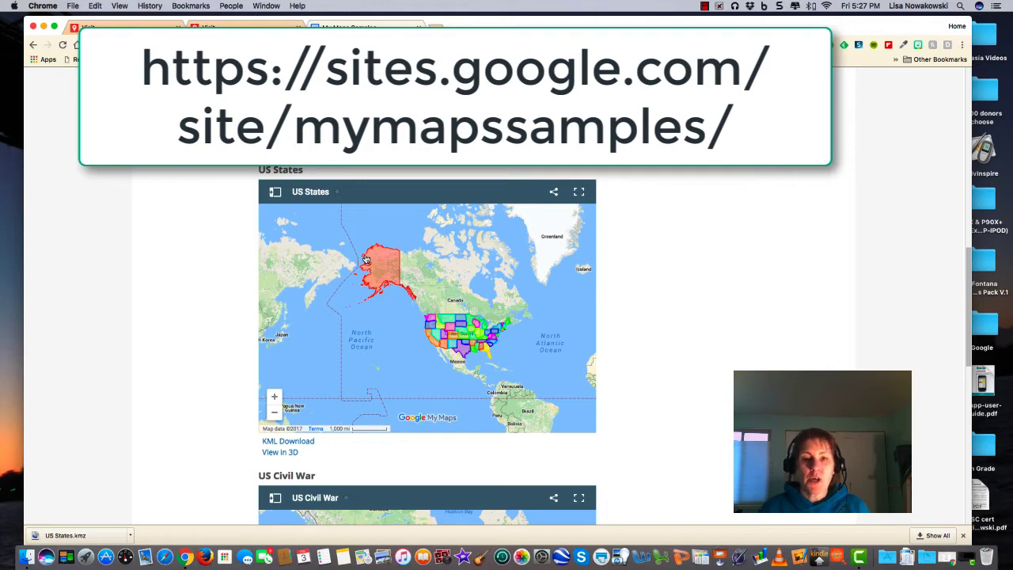
mouse_move(355, 285)
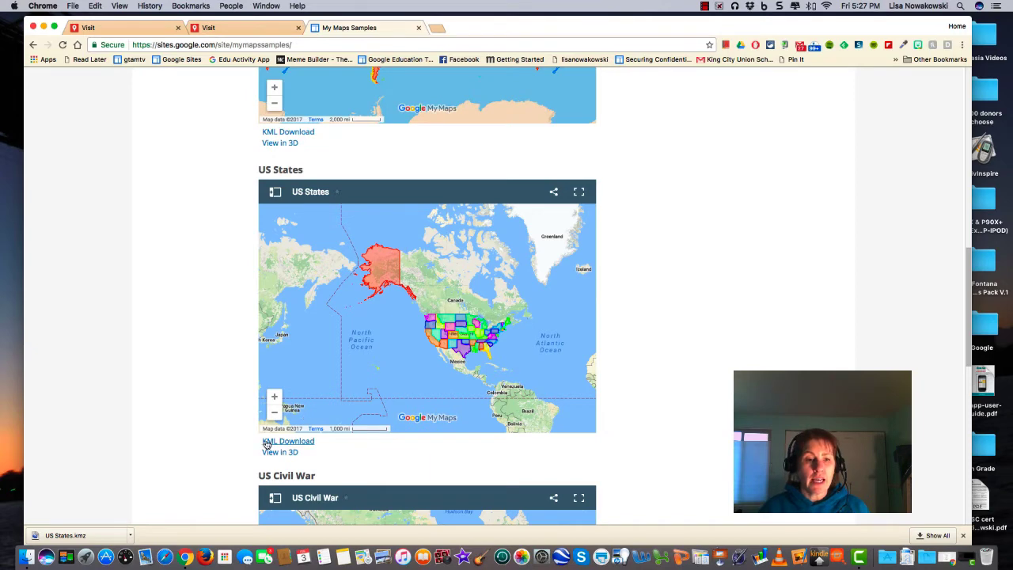
mouse_move(280, 453)
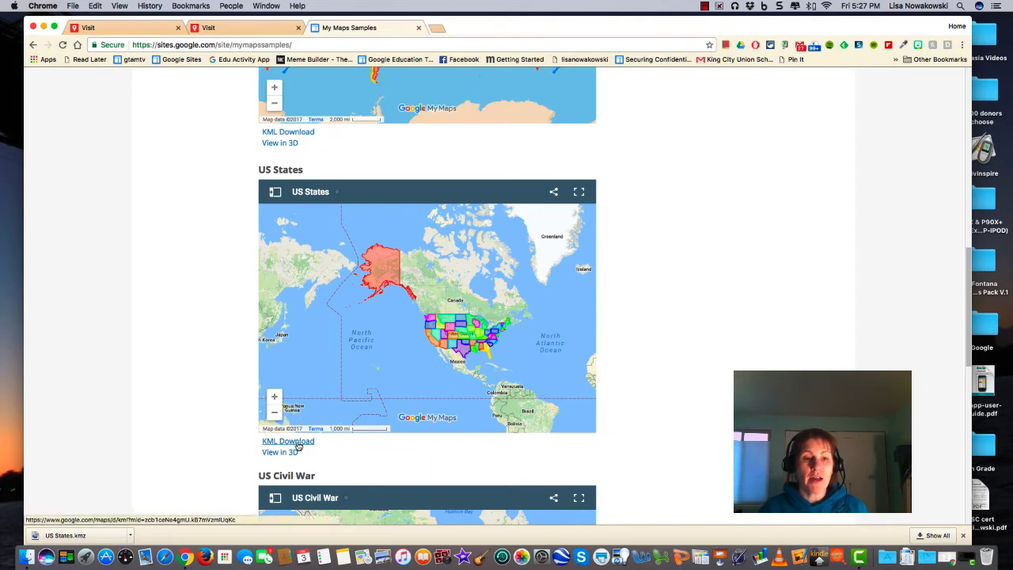
Download and save the US States sample as a KMZ file.
left_click(288, 441)
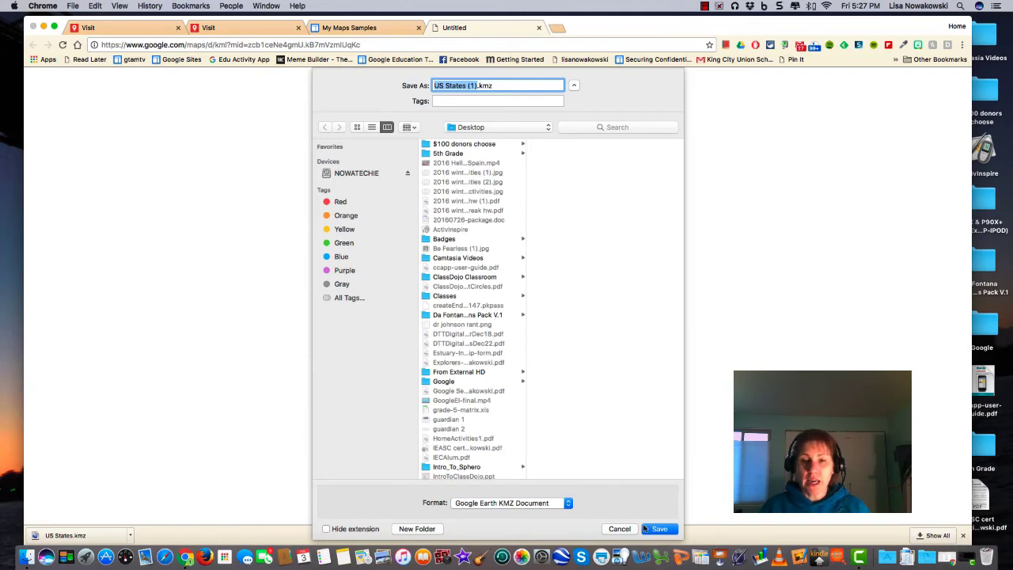
left_click(660, 529)
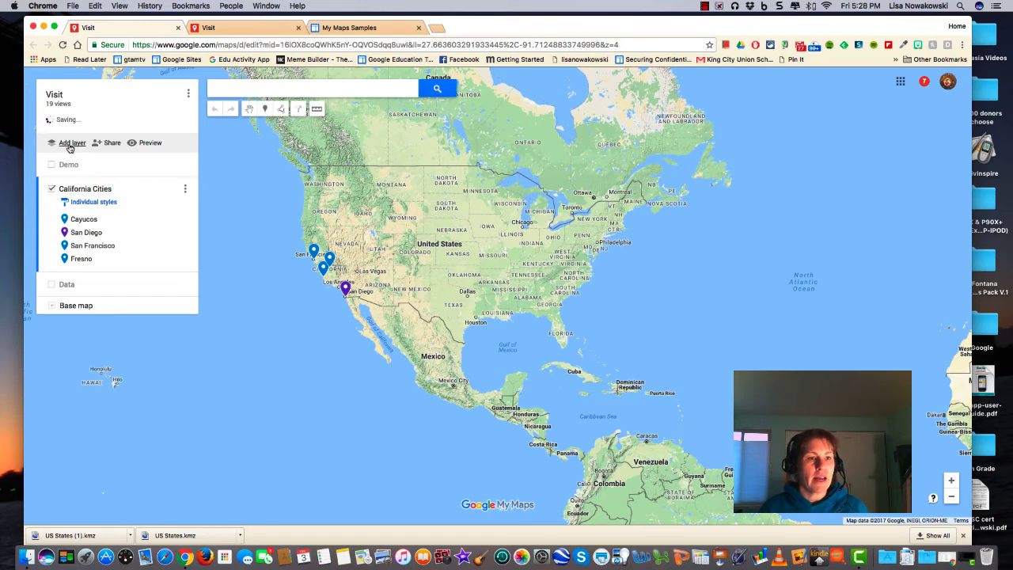
Import US States (1).kmz as a new layer on the Visit map.
left_click(71, 143)
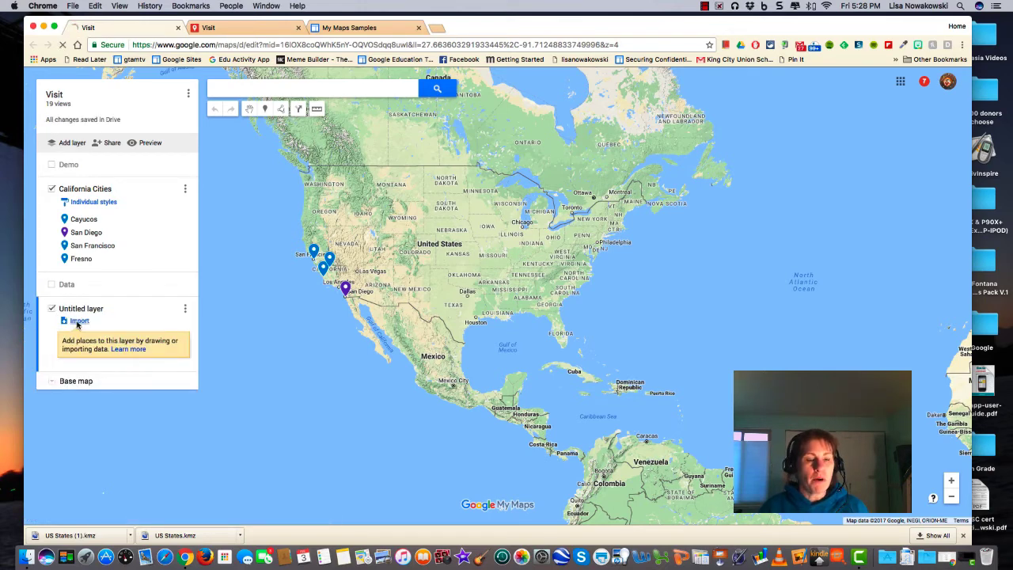
left_click(79, 321)
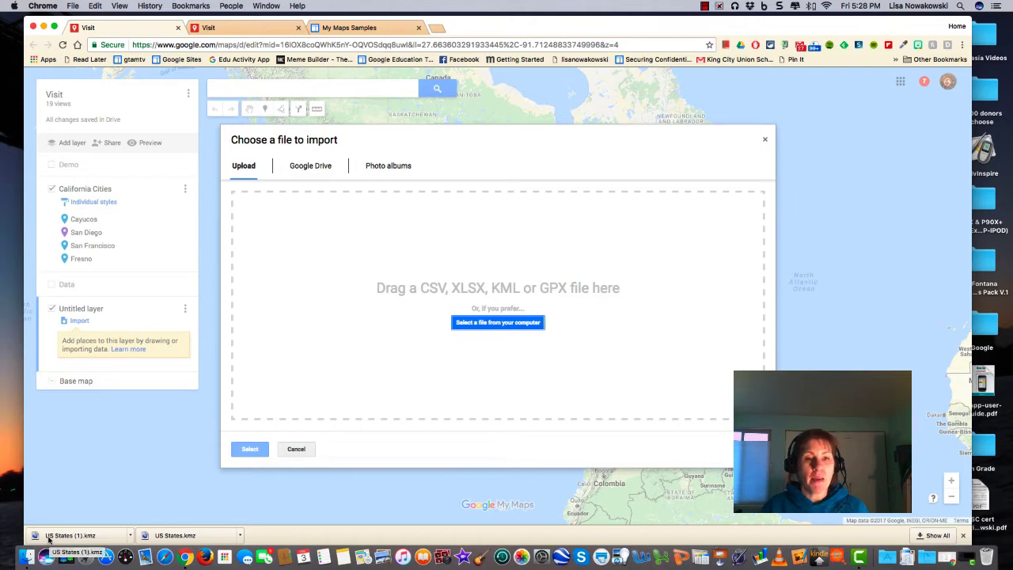
left_click_drag(75, 535, 415, 335)
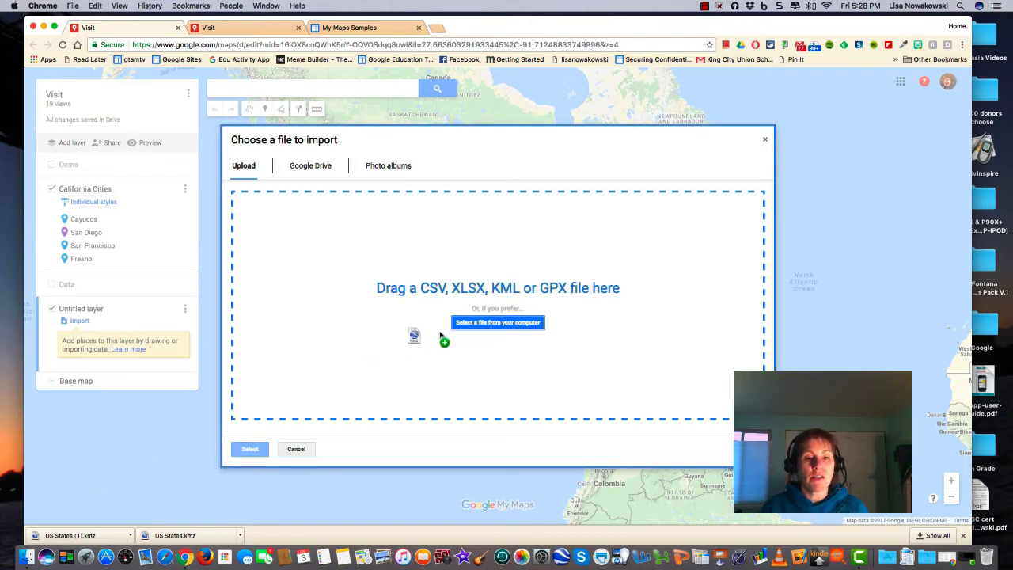
left_click(498, 323)
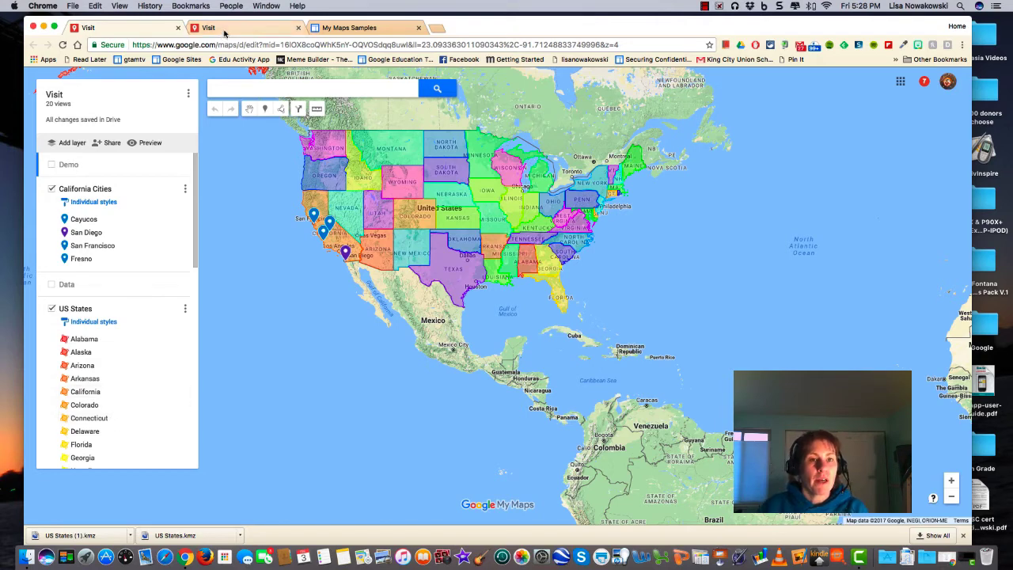
Bring up the Export to KML options from the Visit map's view-only preview.
left_click(150, 142)
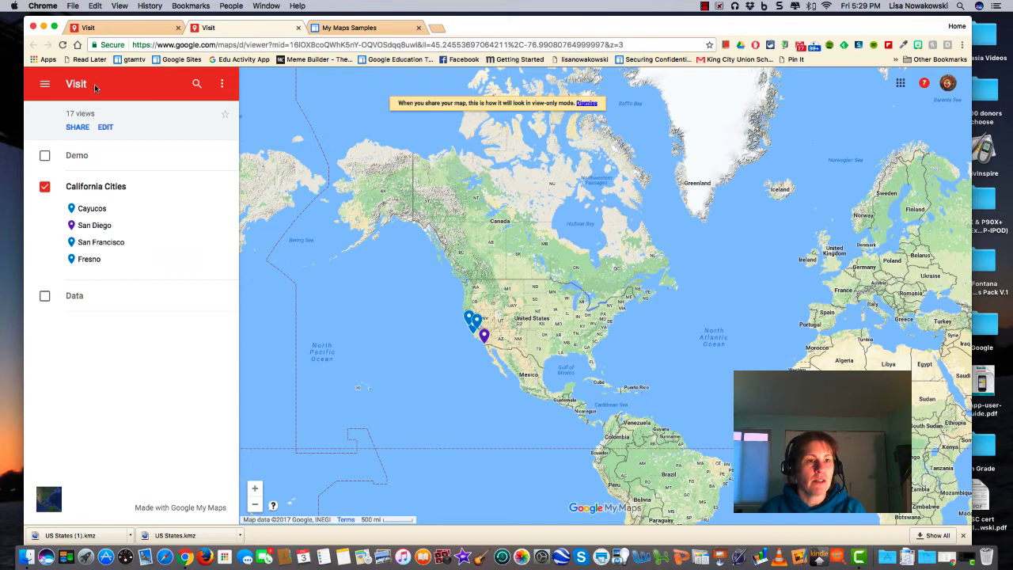
mouse_move(132, 214)
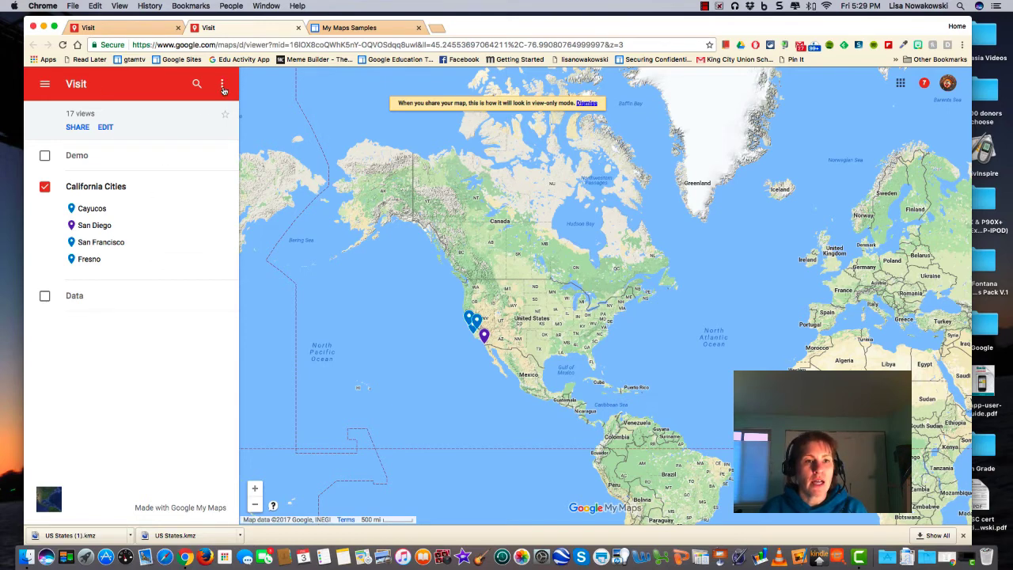
left_click(223, 84)
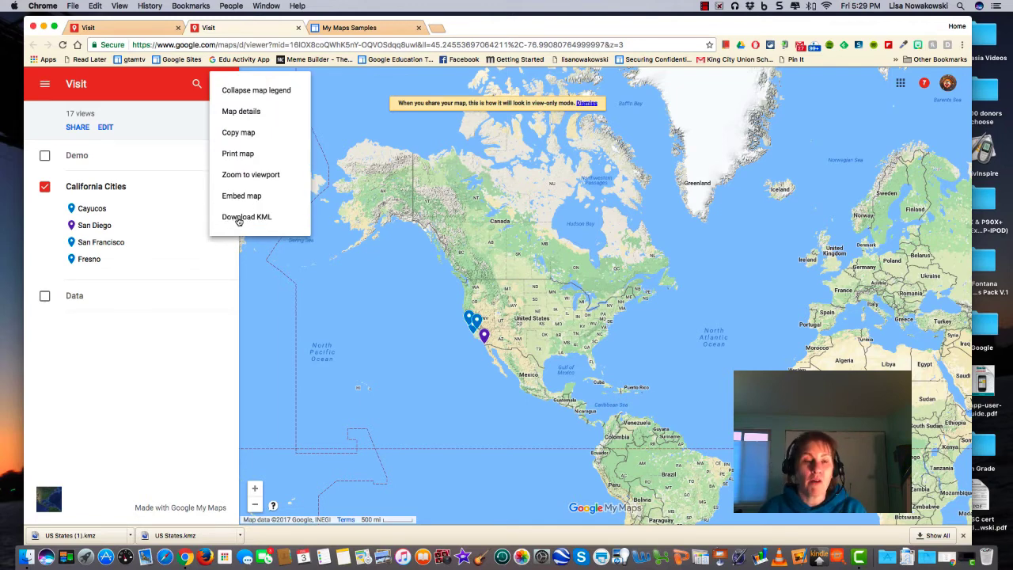
left_click(246, 217)
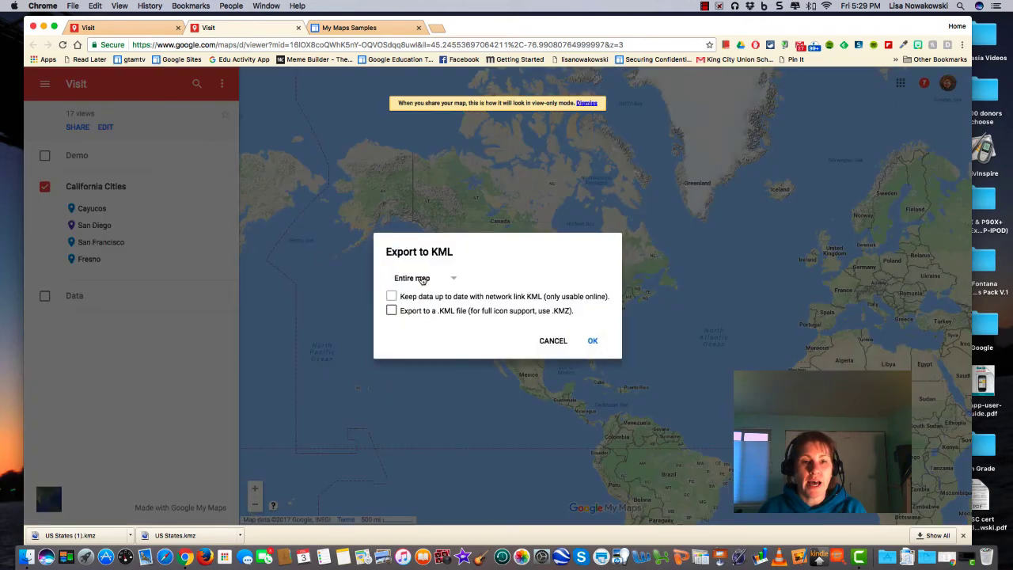
Set the export to the entire map as a plain .KML file.
left_click(424, 278)
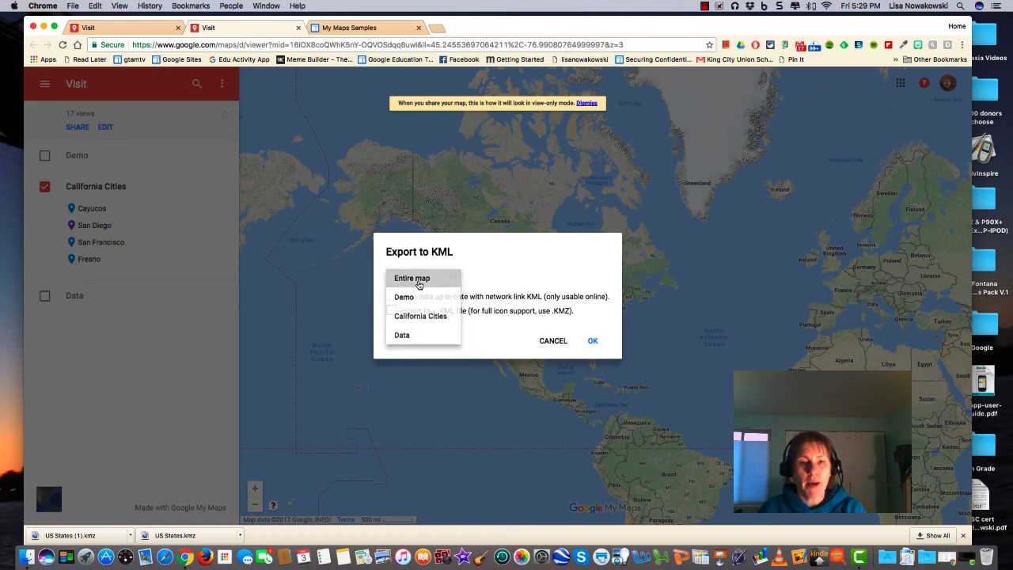
left_click(411, 278)
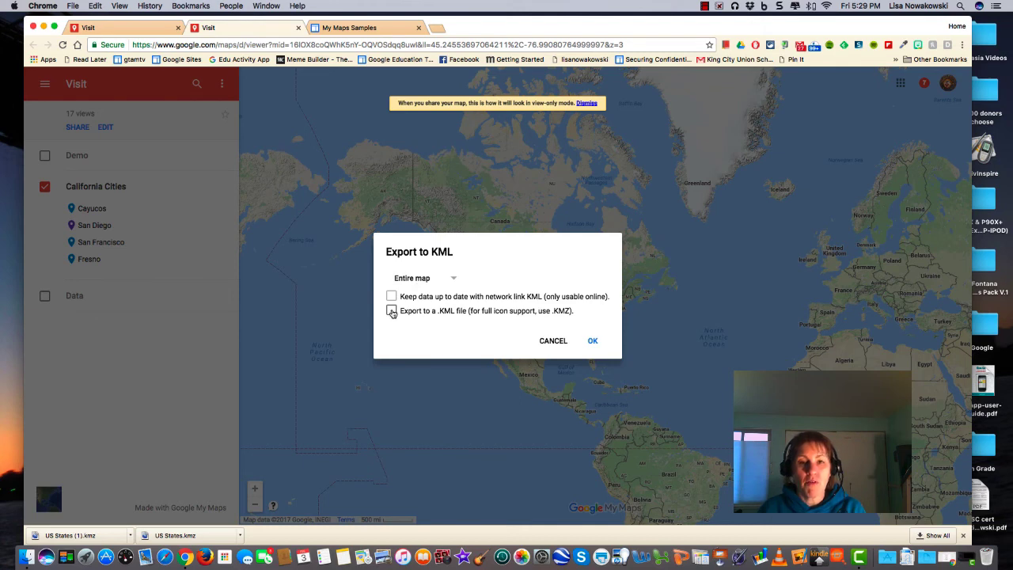
left_click(593, 340)
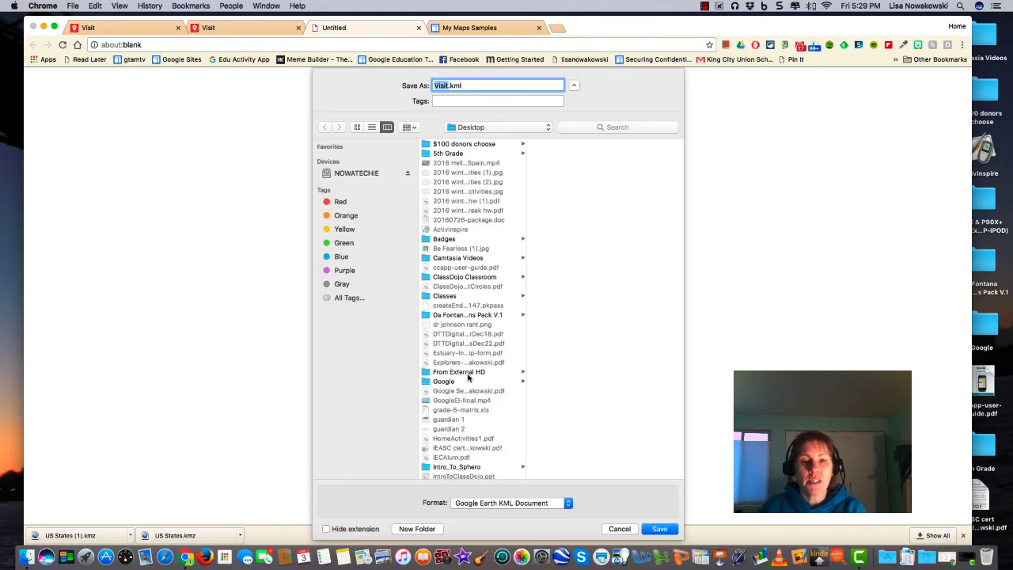
mouse_move(582, 440)
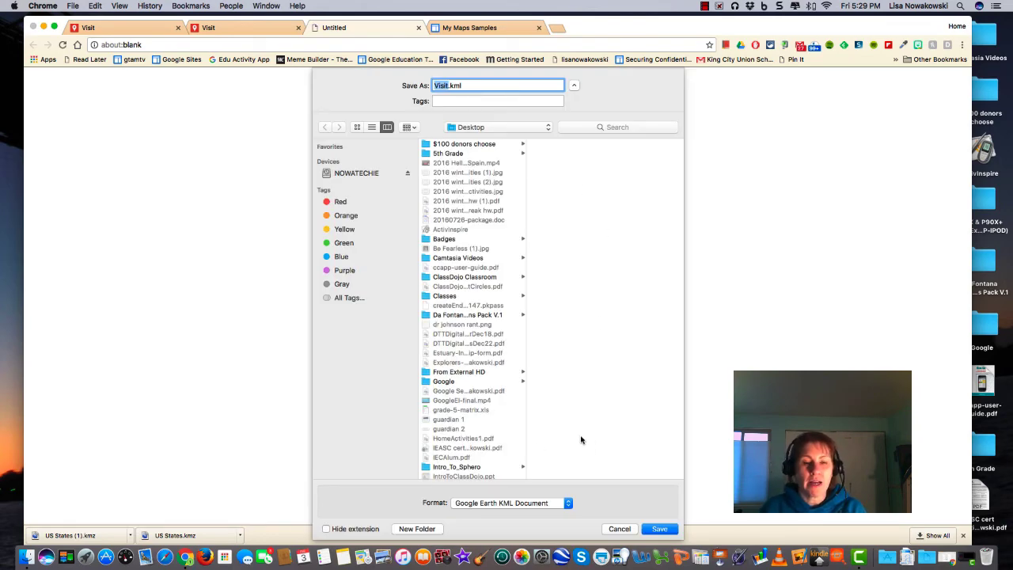
Save Visit.kml to the Desktop.
left_click(659, 529)
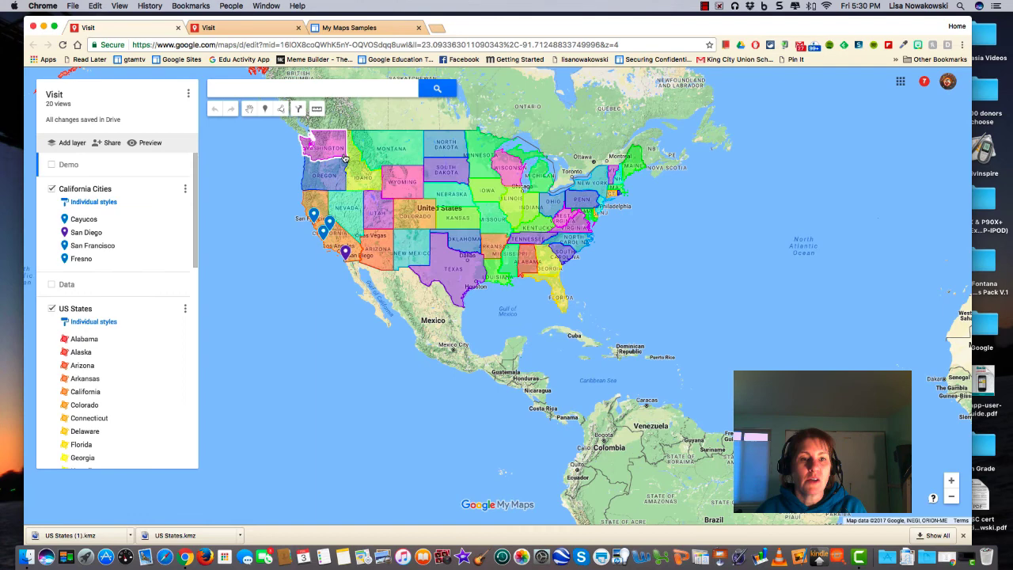